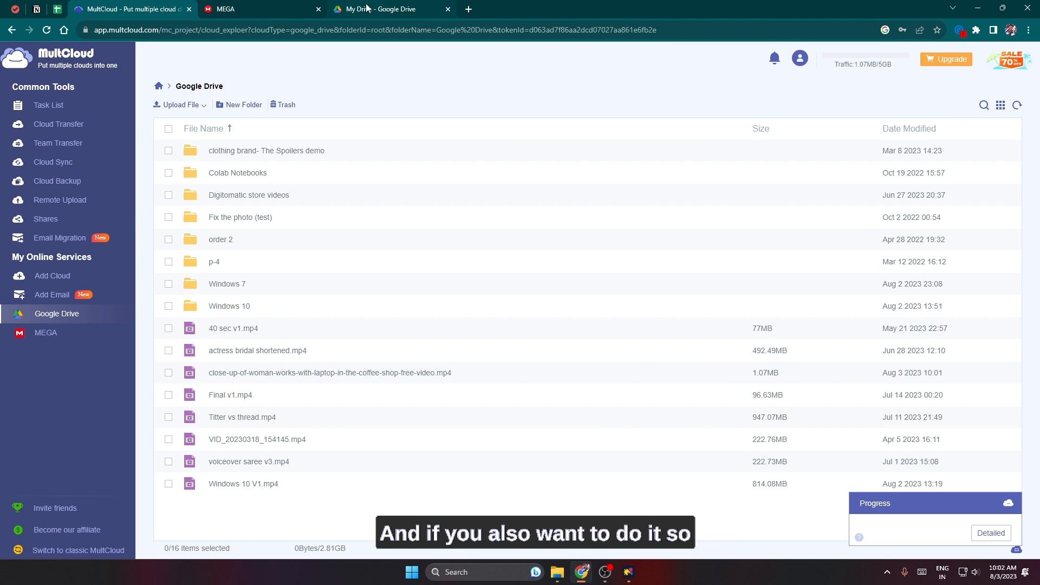
# Step: Close the MultCloud Google Drive preview to return to the Windows desktop
pyautogui.click(391, 9)
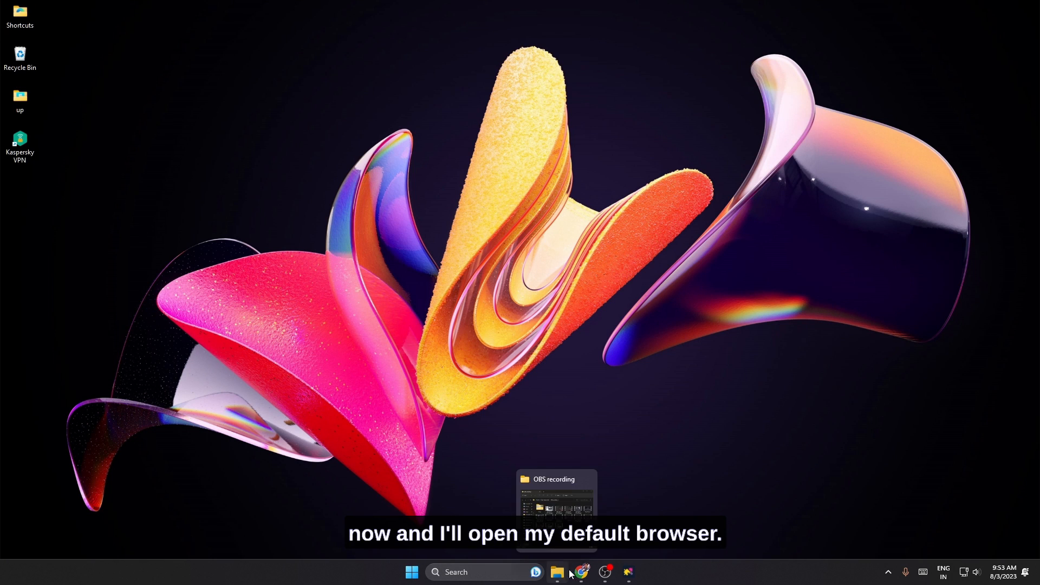
# Step: Open Chrome, search for MultCloud, and open the MultCloud website
pyautogui.click(581, 572)
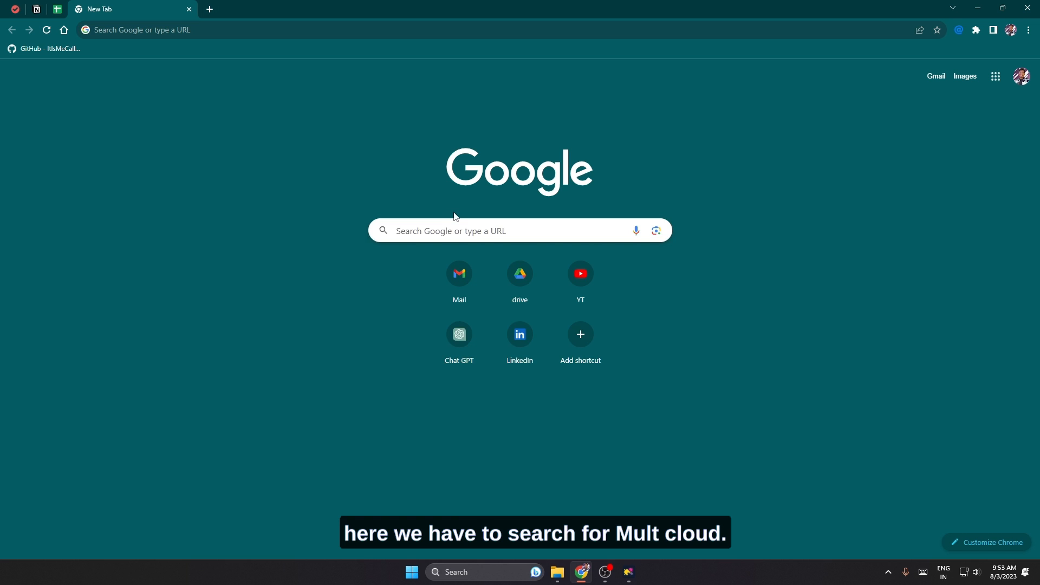
pyautogui.write('mul')
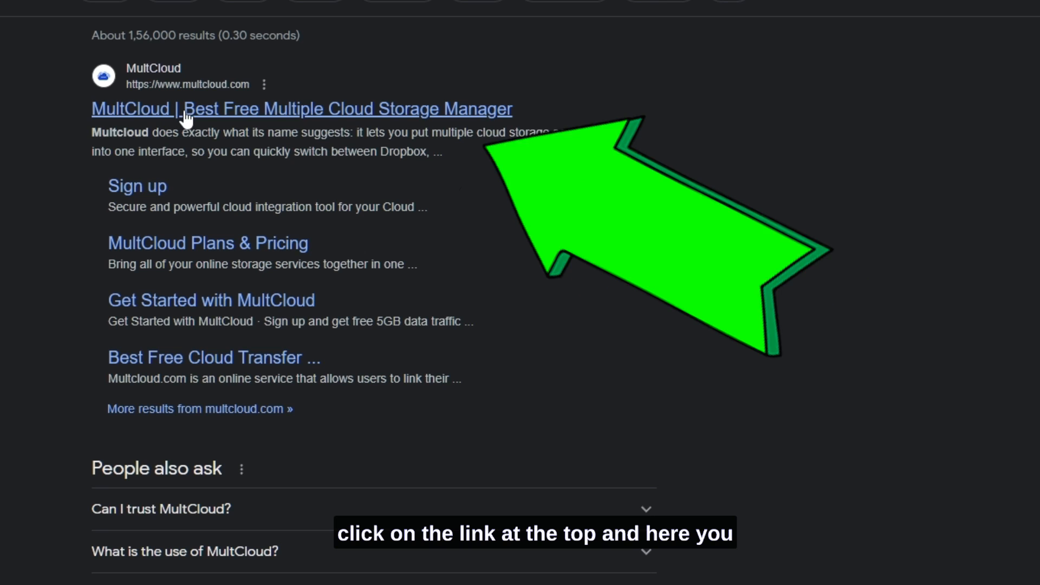
pyautogui.click(301, 109)
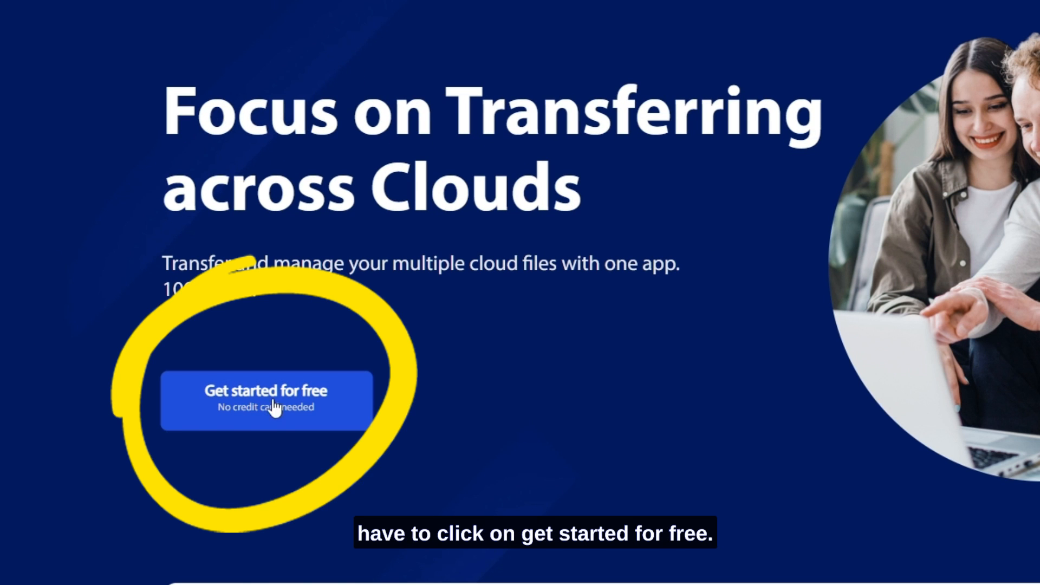
# Step: Sign up for MultCloud with a Google account and dismiss the summer sale offer
pyautogui.click(264, 400)
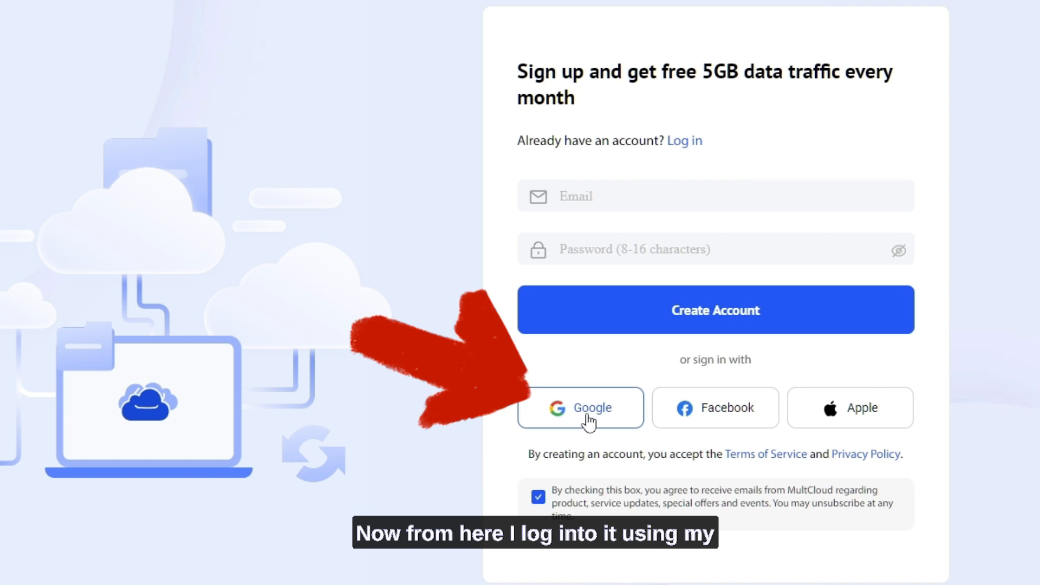
pyautogui.click(580, 408)
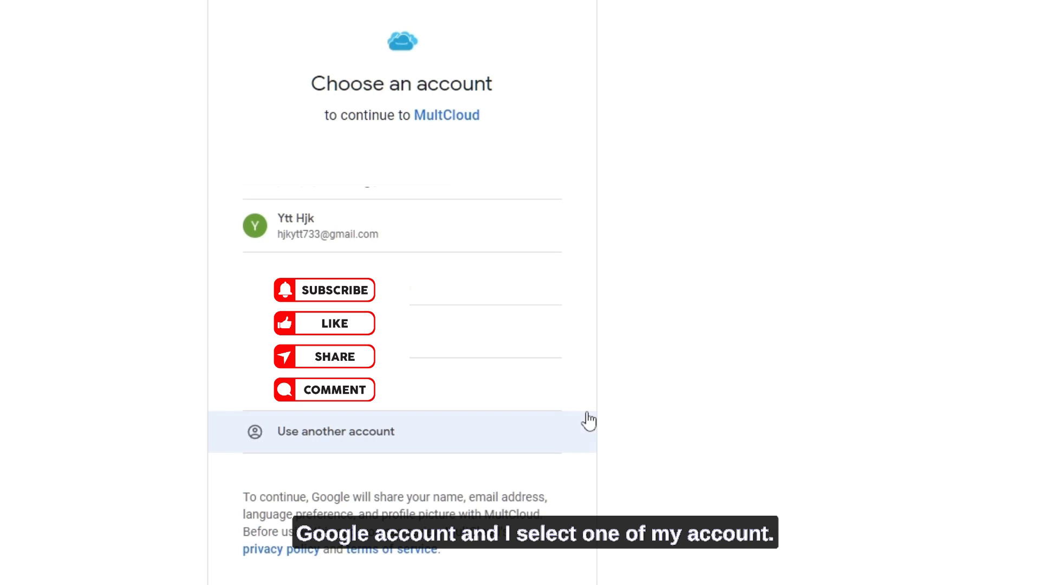
pyautogui.click(325, 225)
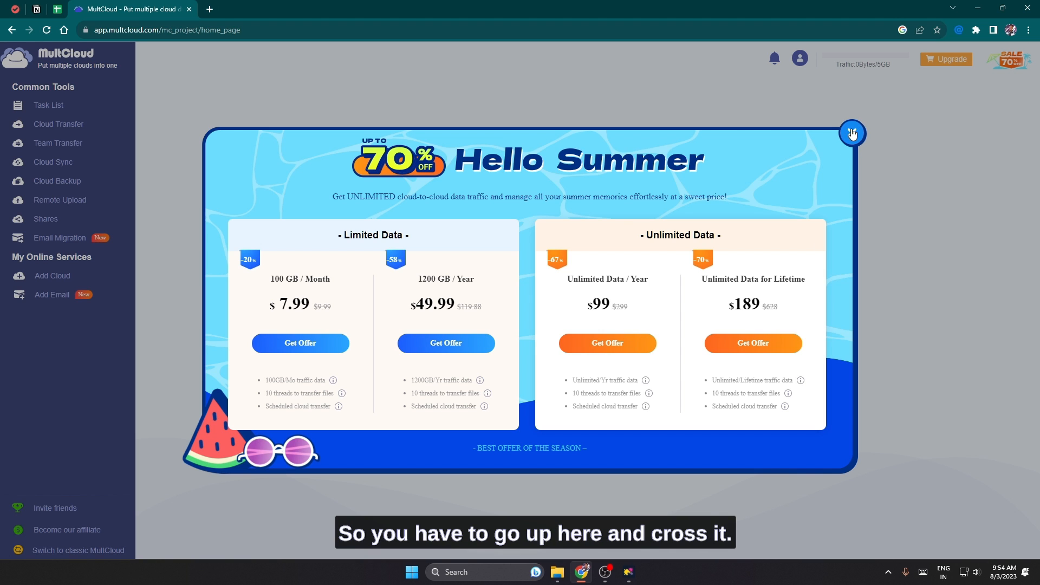
pyautogui.click(851, 133)
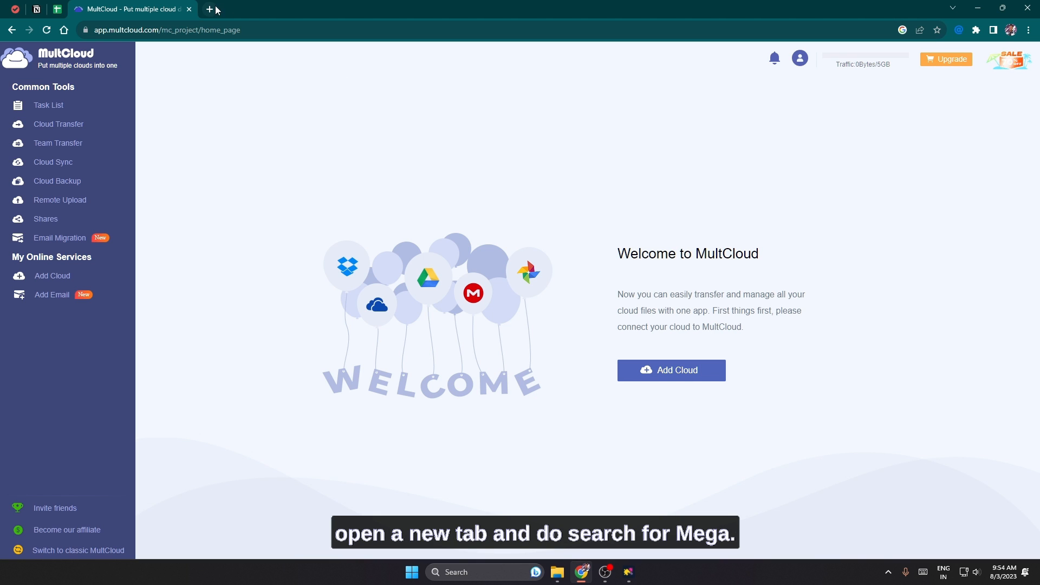
# Step: Search 'mega', open the MEGA home page, and open another new tab
pyautogui.write('mega')
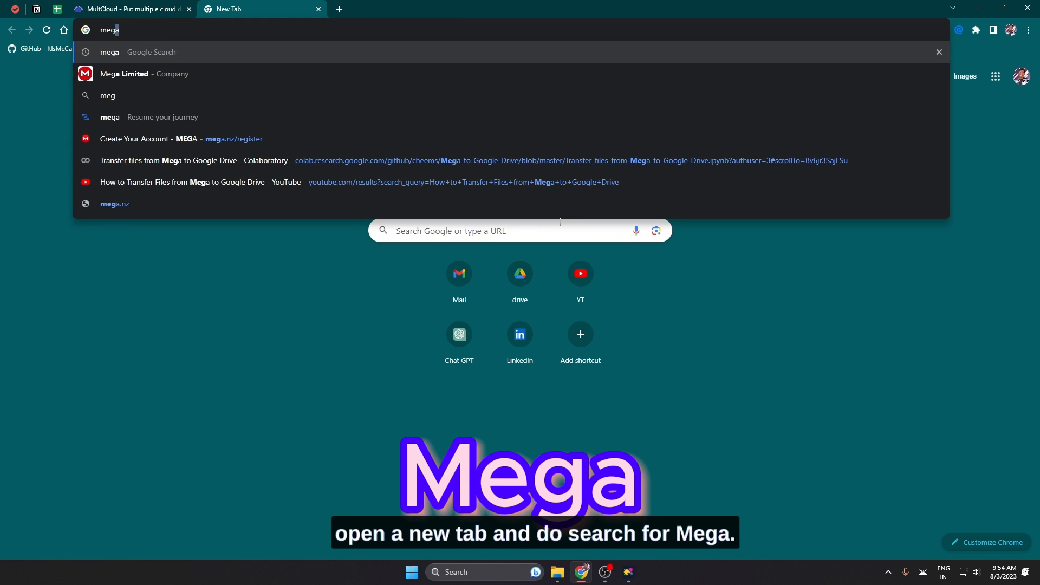
pyautogui.press('Enter')
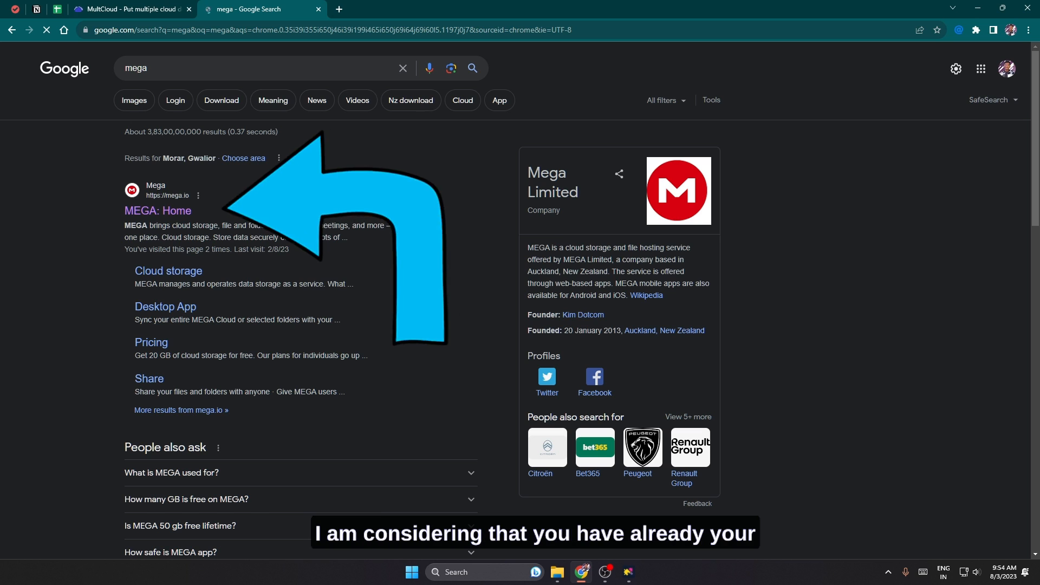
pyautogui.click(158, 211)
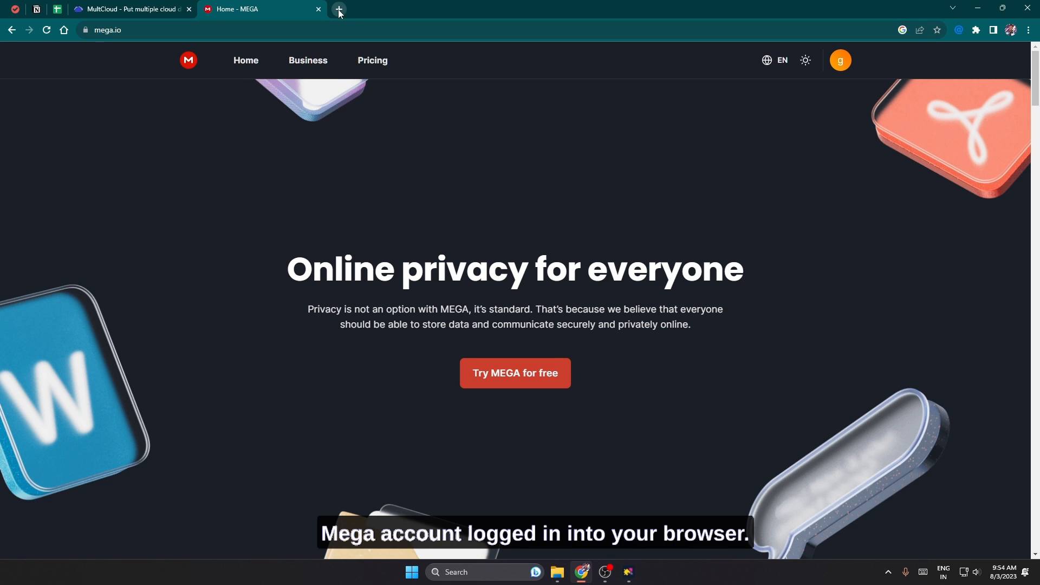
pyautogui.click(338, 9)
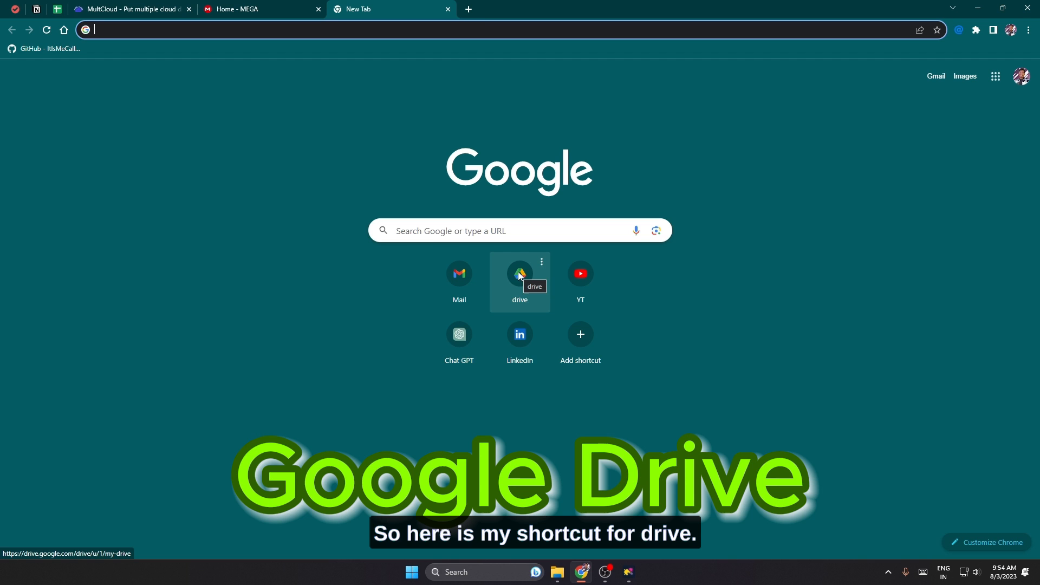
# Step: Open My Drive from the New Tab shortcut, then switch back to MultCloud
pyautogui.click(519, 272)
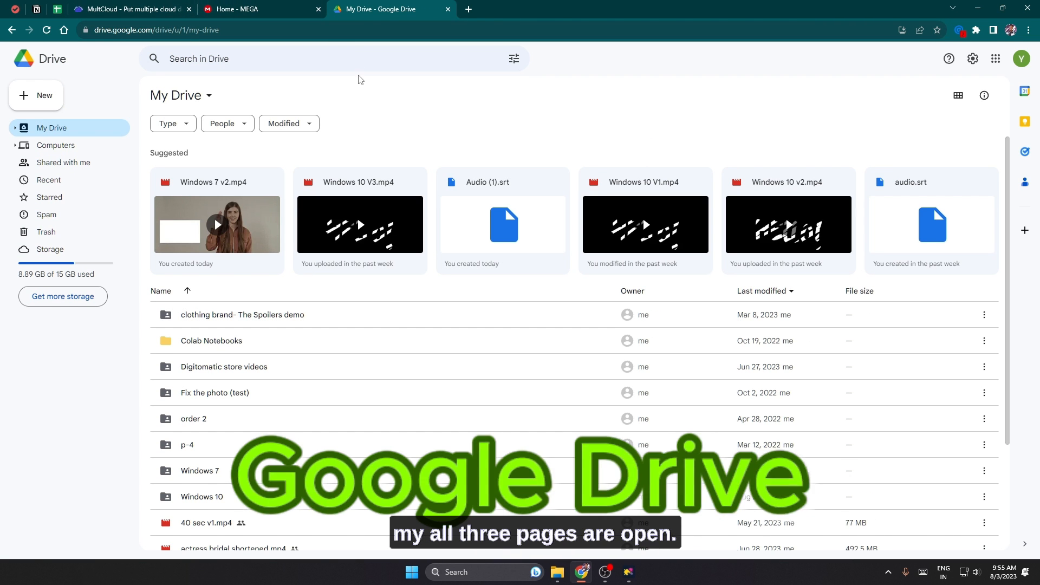
pyautogui.click(129, 8)
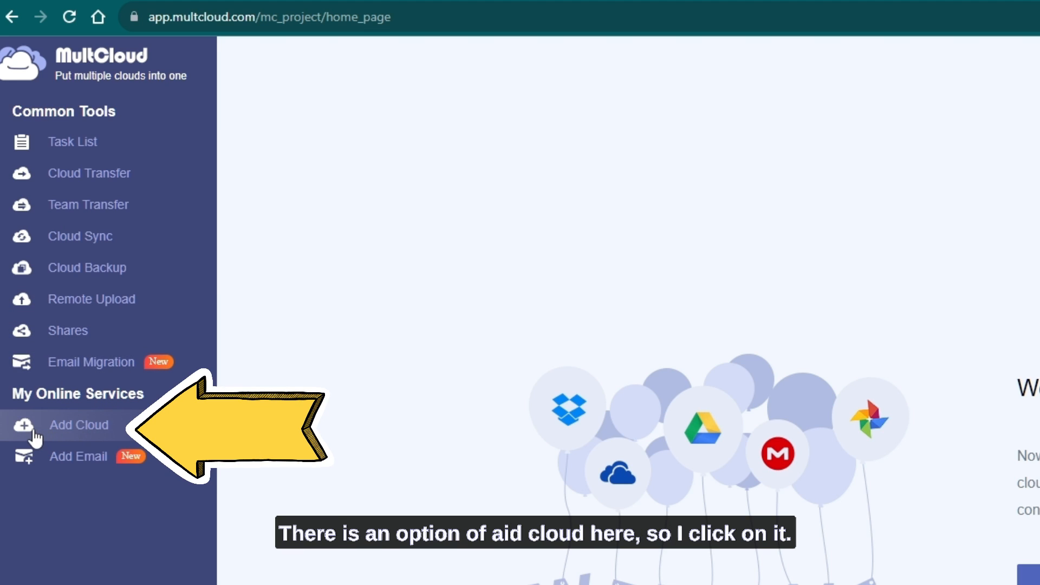
# Step: Add Google Drive as a cloud and allow MultCloud access to its files
pyautogui.click(78, 426)
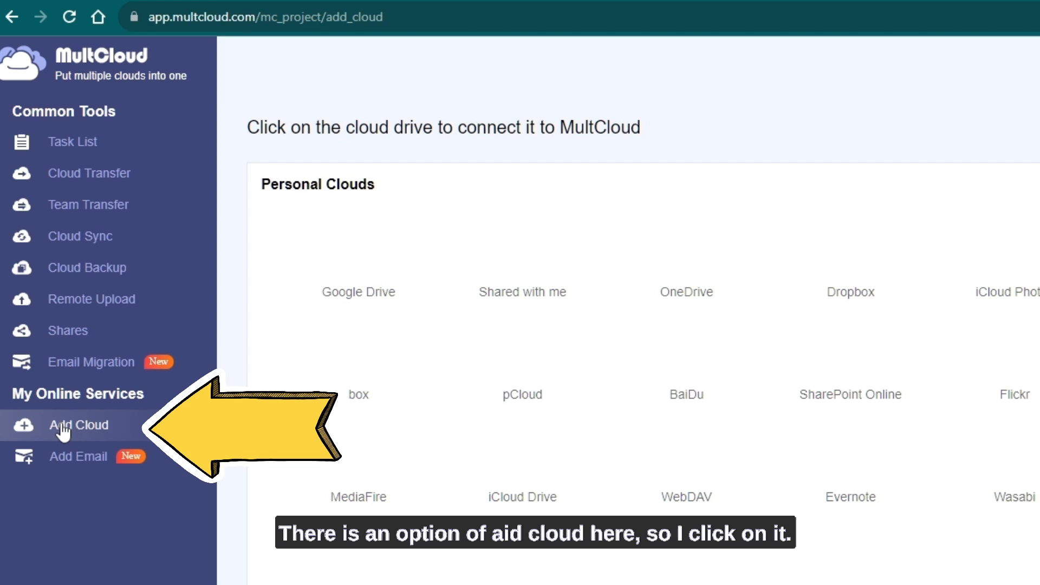
pyautogui.click(73, 425)
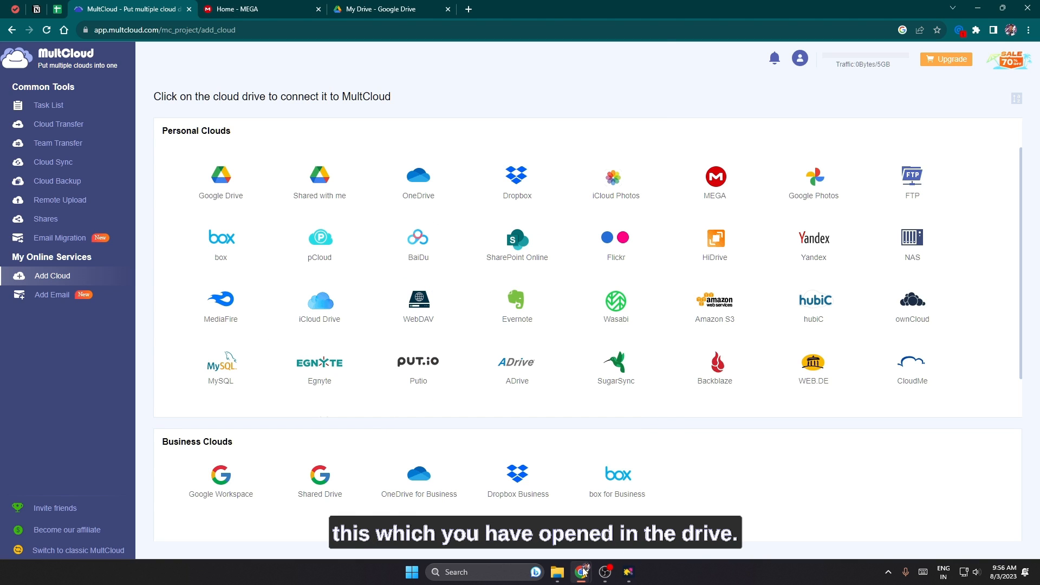
pyautogui.click(220, 178)
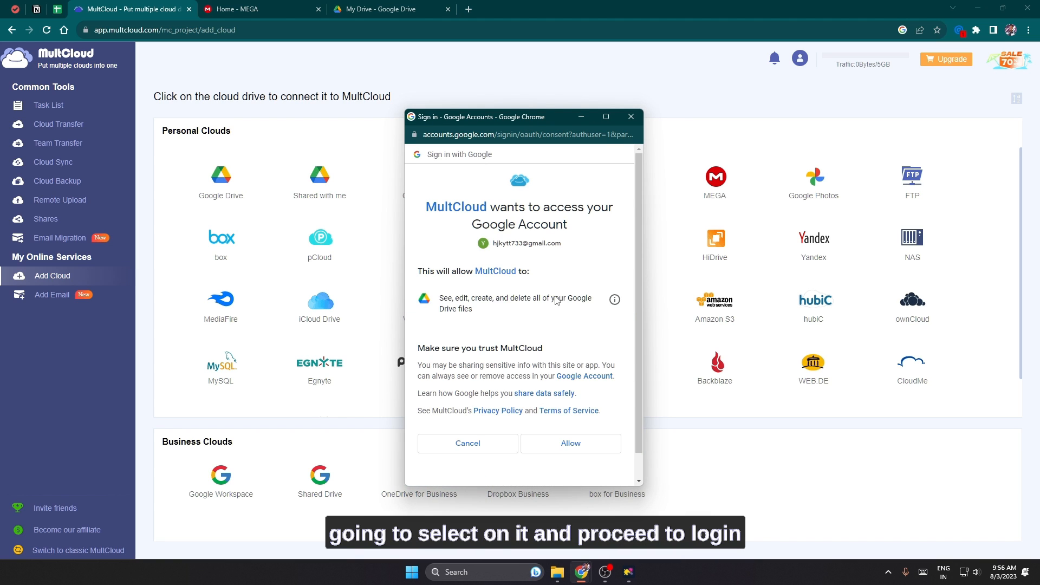
pyautogui.scroll(-3)
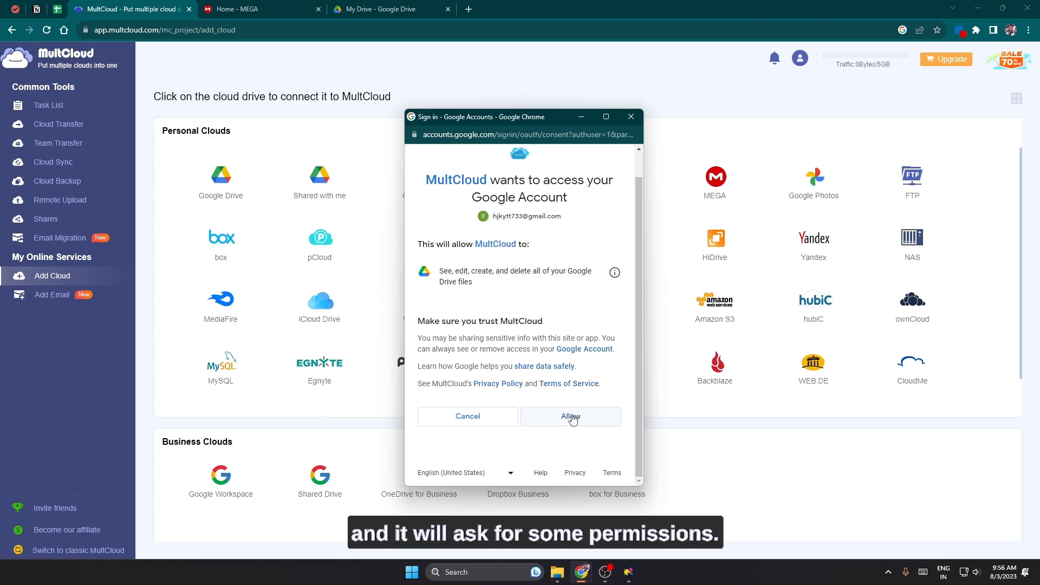
pyautogui.click(570, 416)
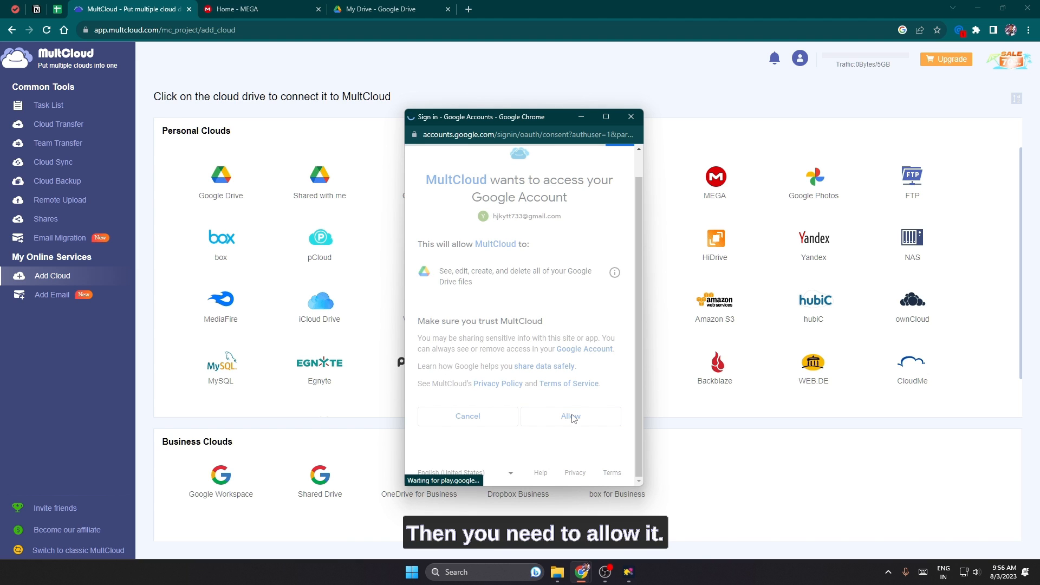
pyautogui.click(570, 416)
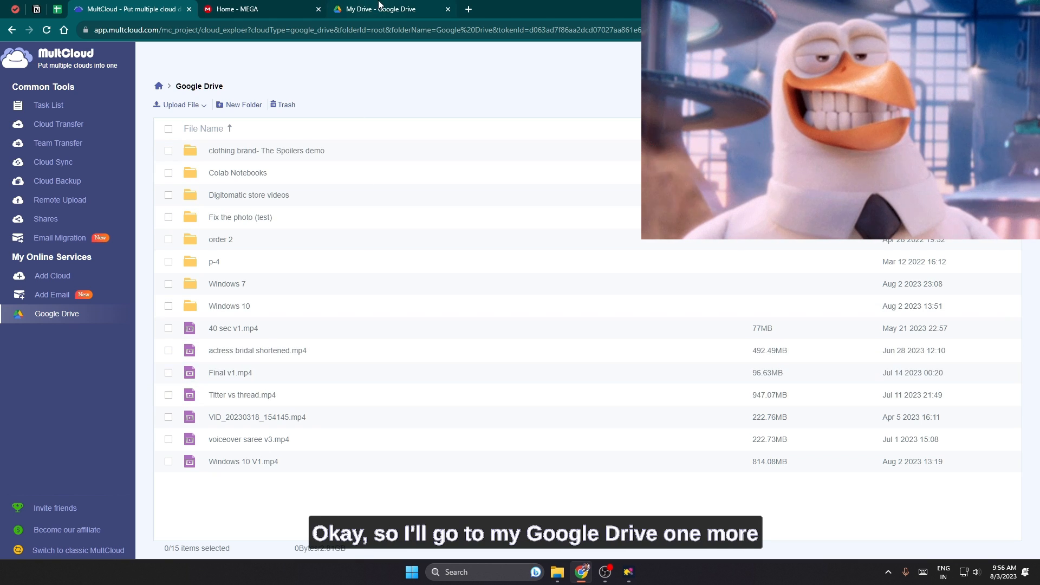
pyautogui.click(390, 9)
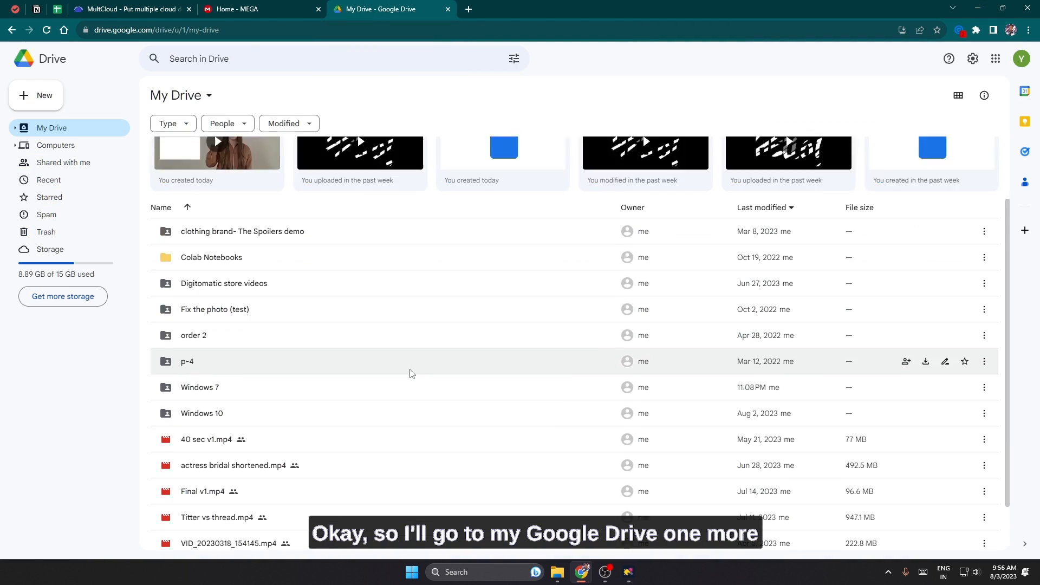
pyautogui.scroll(-3)
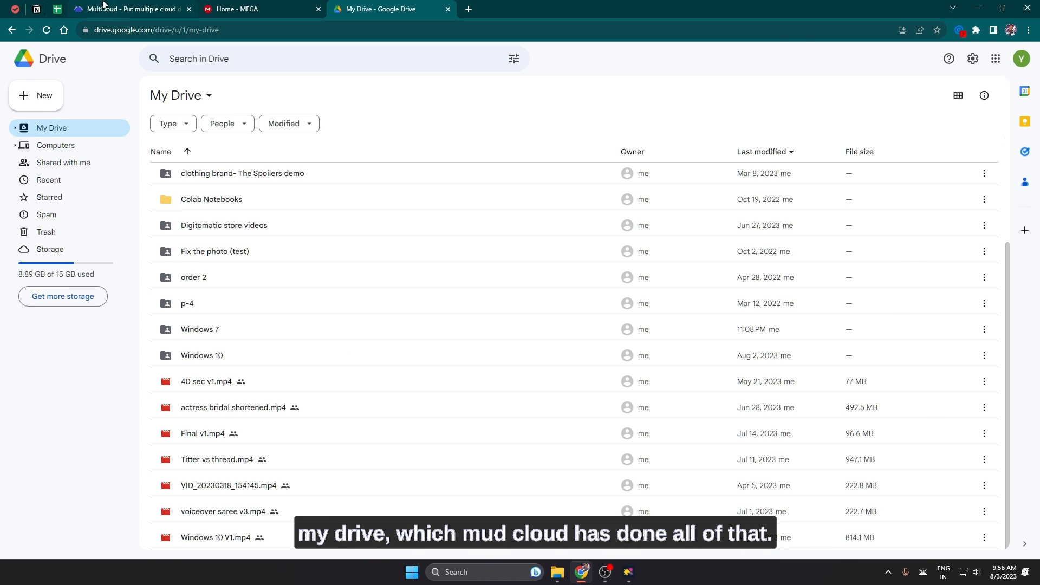
pyautogui.click(130, 9)
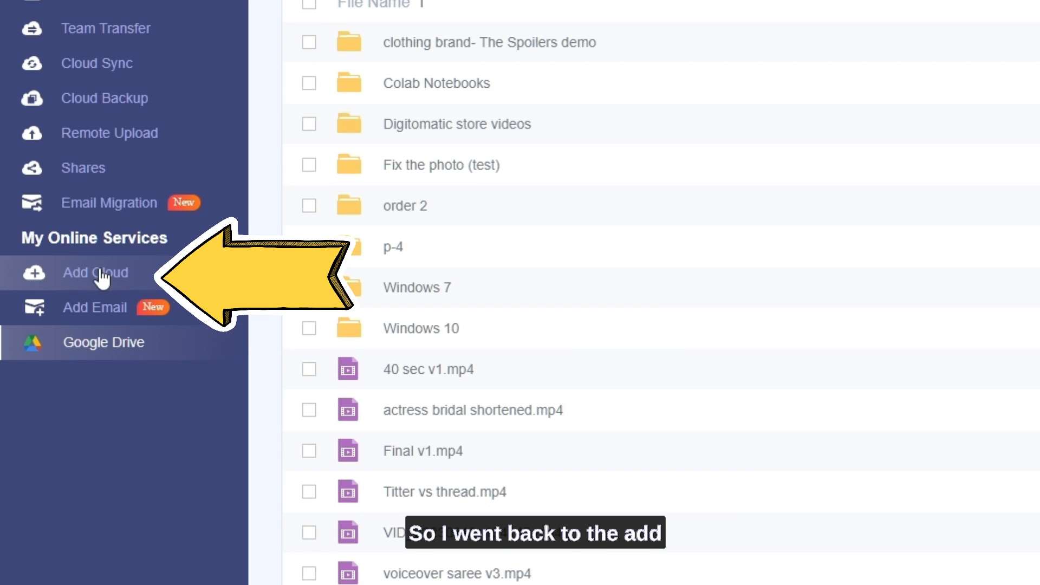
pyautogui.click(95, 272)
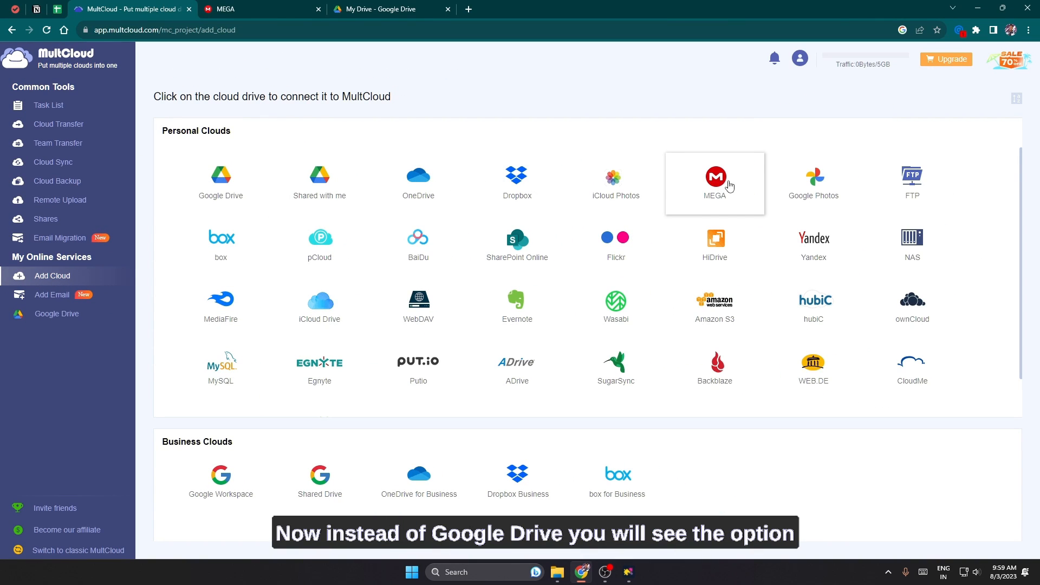
pyautogui.click(714, 179)
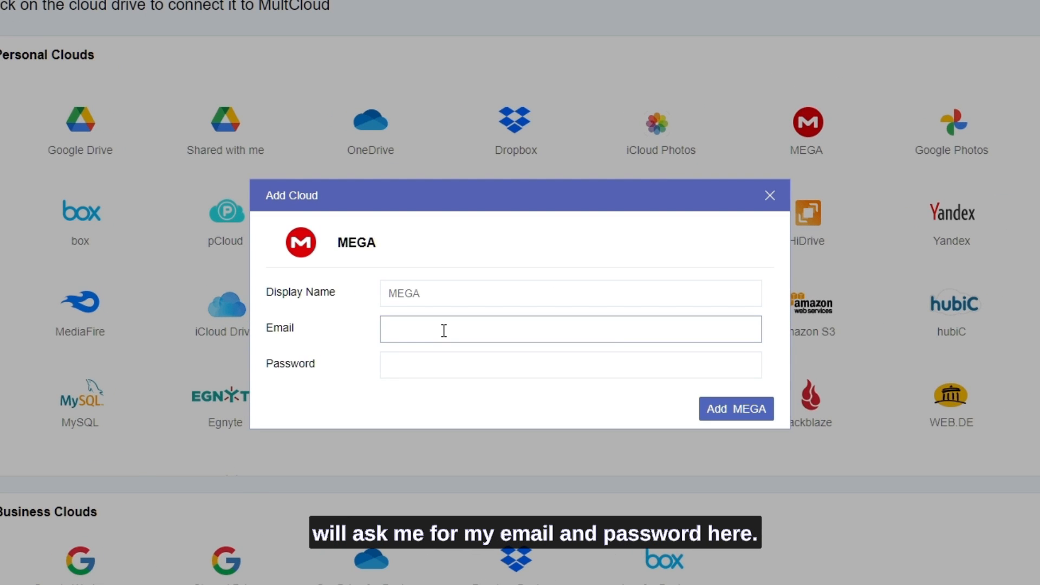
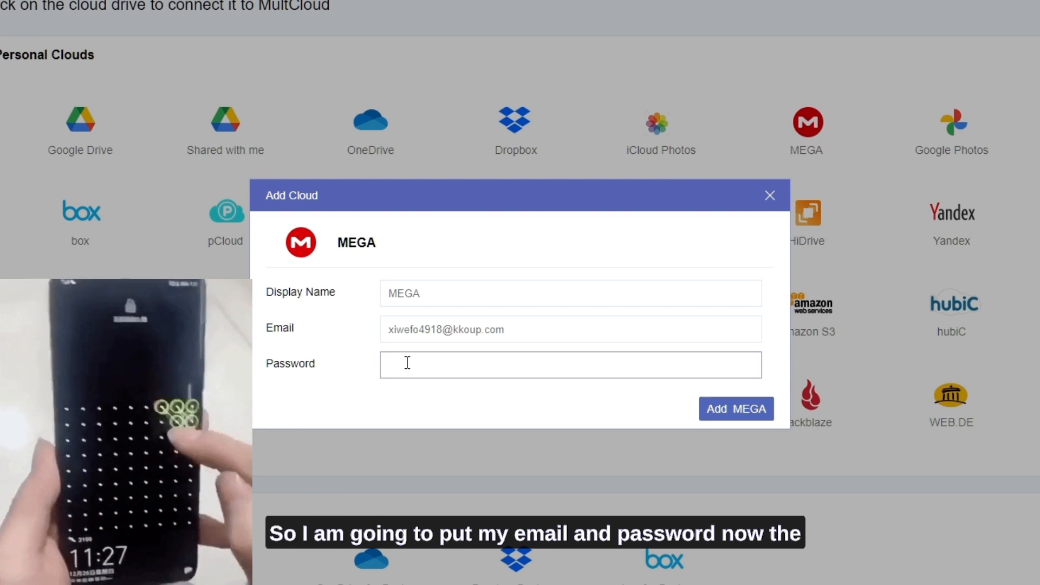
pyautogui.write('password')
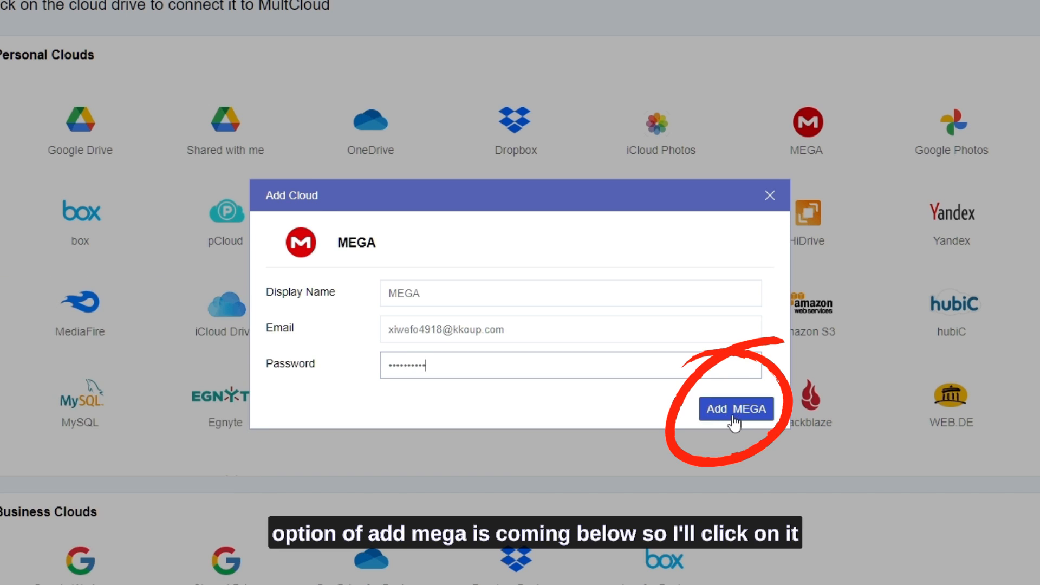
pyautogui.click(736, 408)
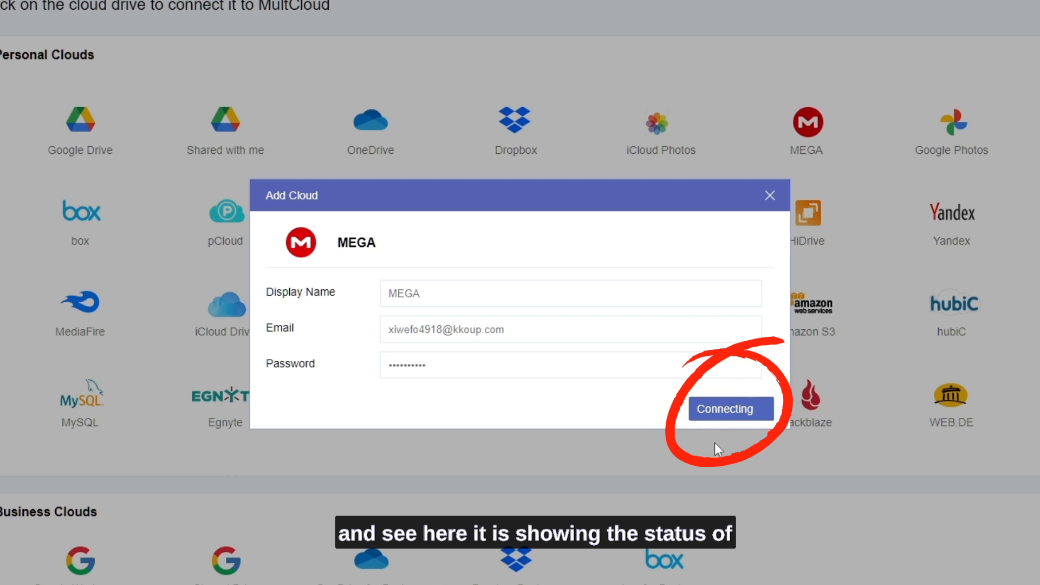
pyautogui.click(729, 408)
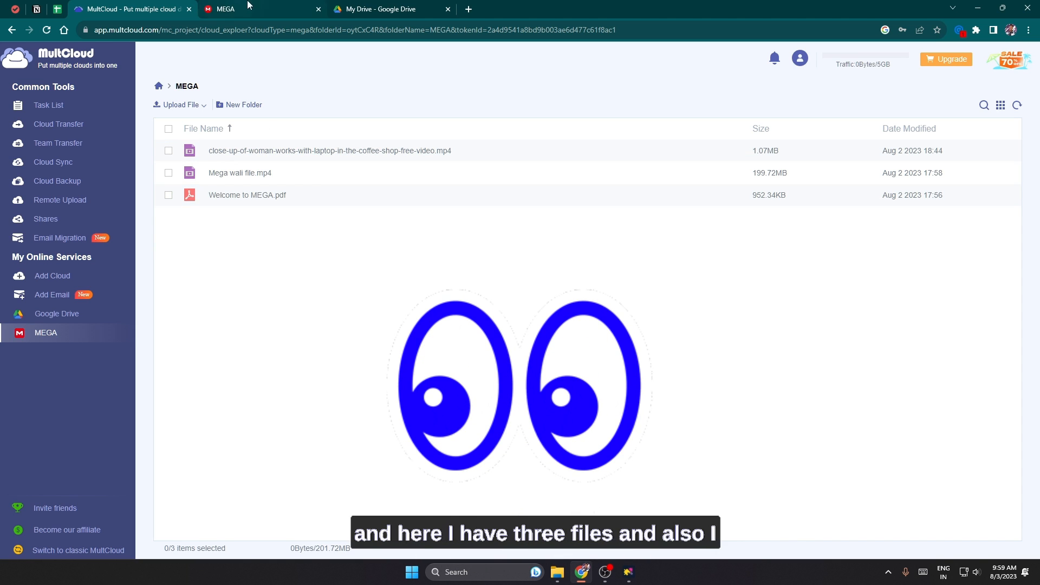
# Step: Compare the three files on the MEGA site, then select the close-up-of-woman video in MultCloud
pyautogui.click(252, 9)
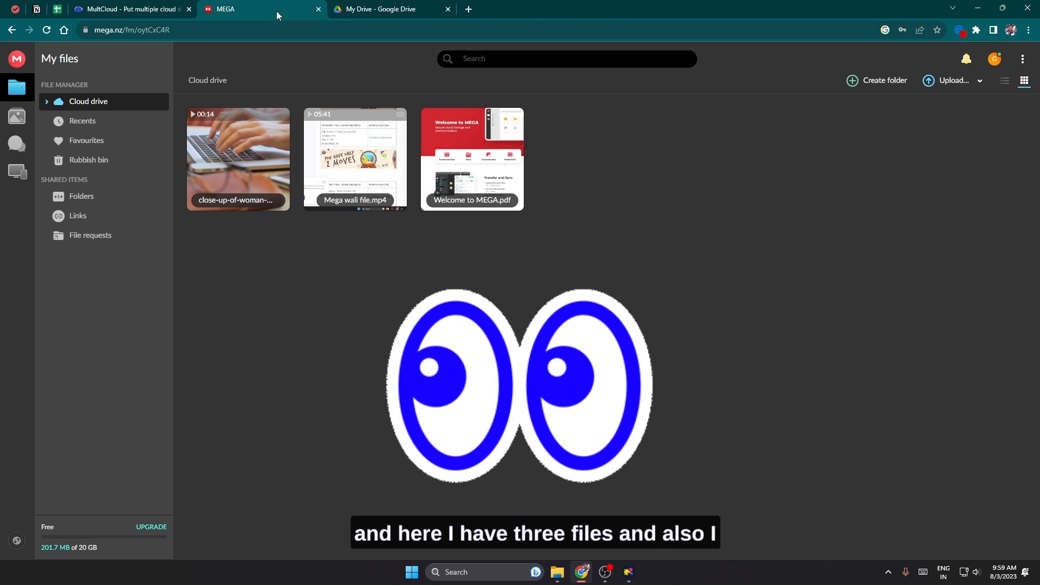
pyautogui.moveTo(455, 163)
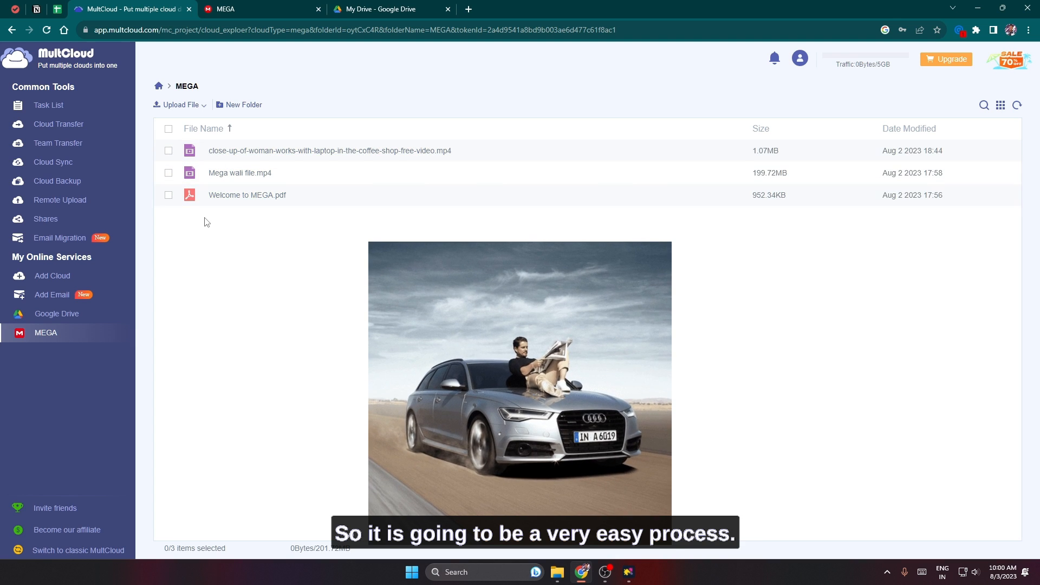
pyautogui.moveTo(304, 296)
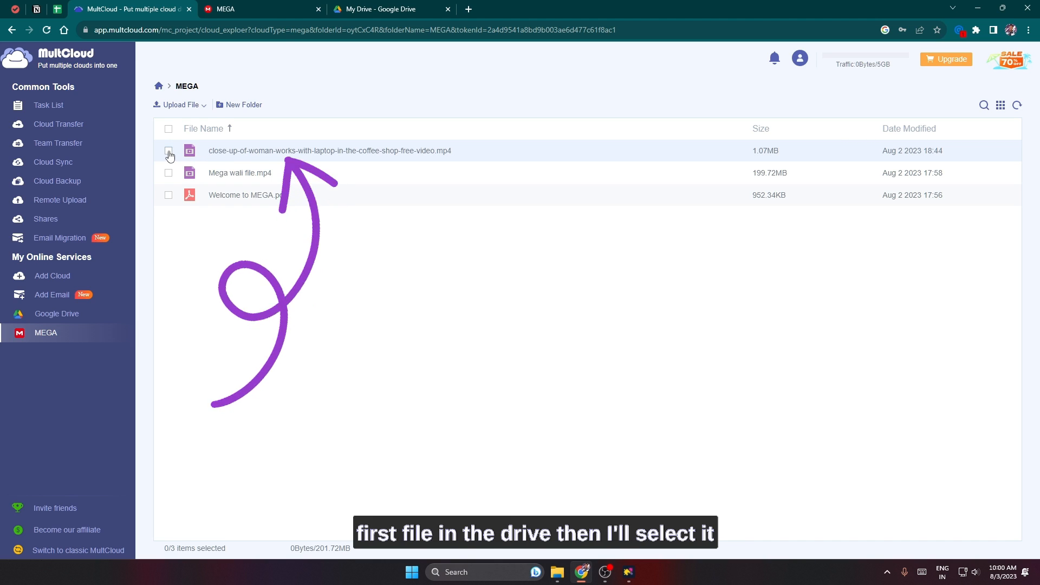
pyautogui.click(169, 150)
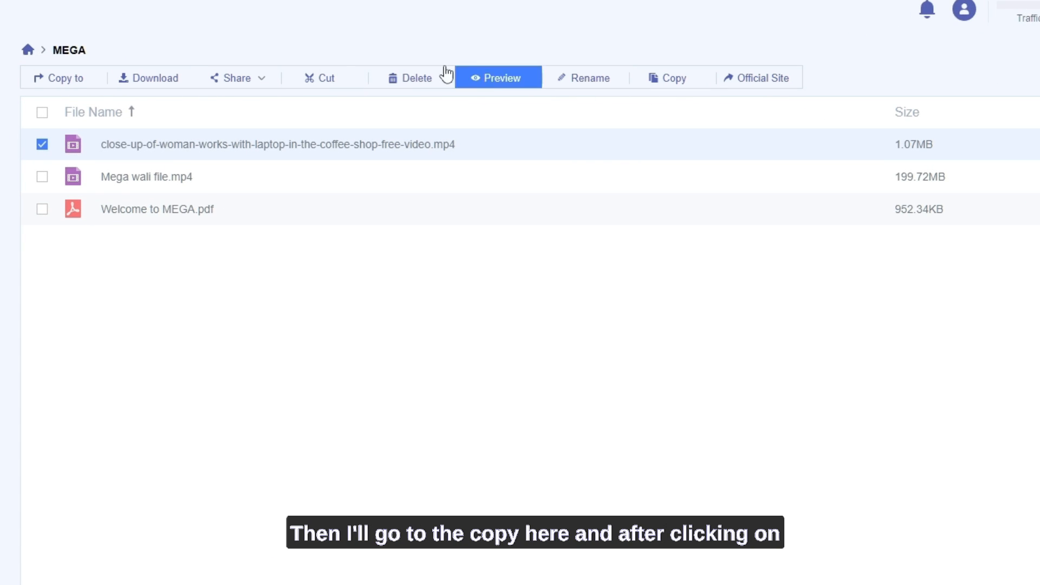
# Step: Copy the coffee-shop video to Google Drive and review the successful transfer details
pyautogui.click(59, 77)
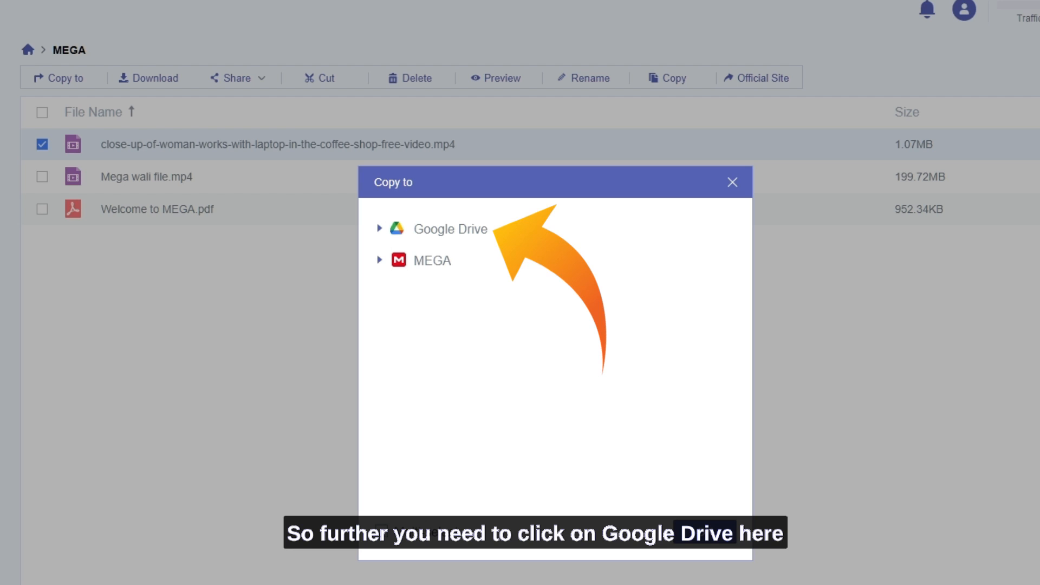
pyautogui.click(448, 208)
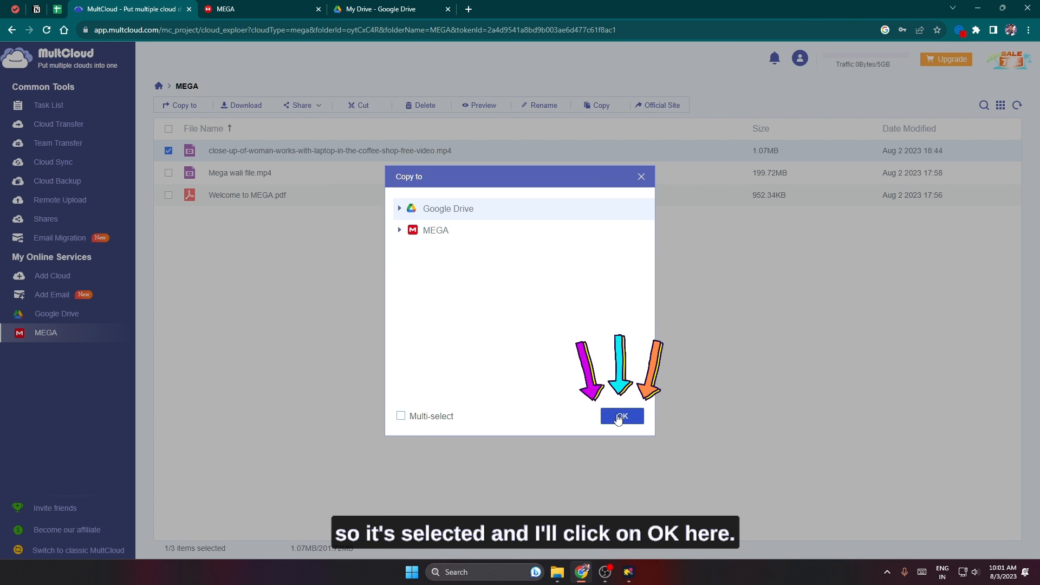
pyautogui.click(620, 416)
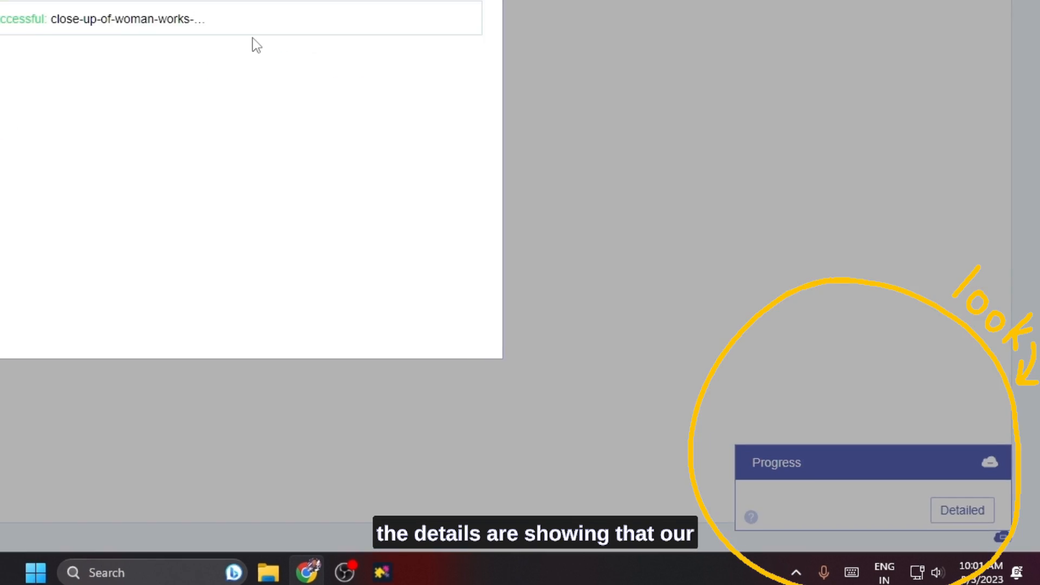
pyautogui.click(960, 509)
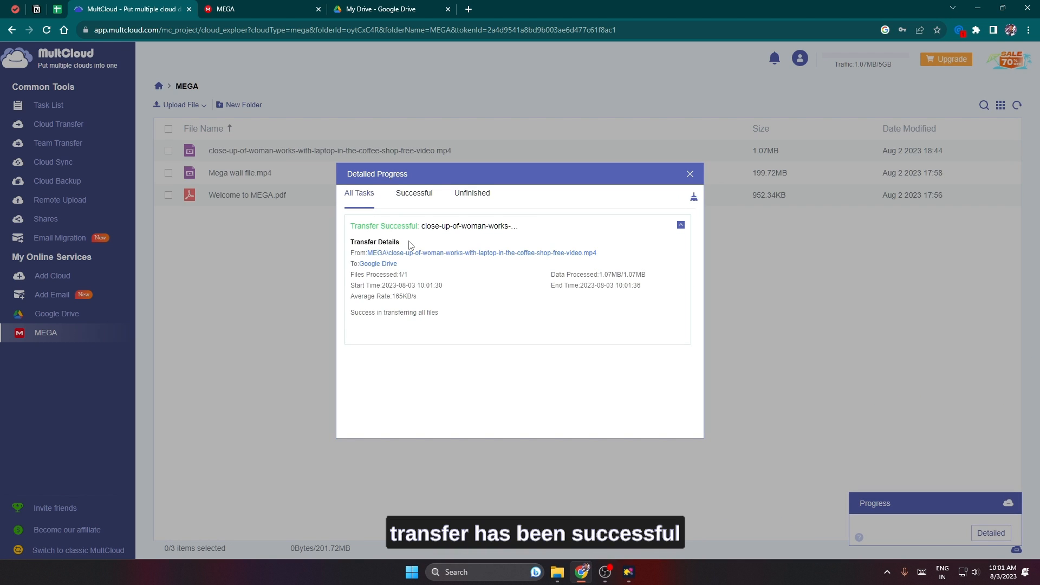
pyautogui.click(689, 173)
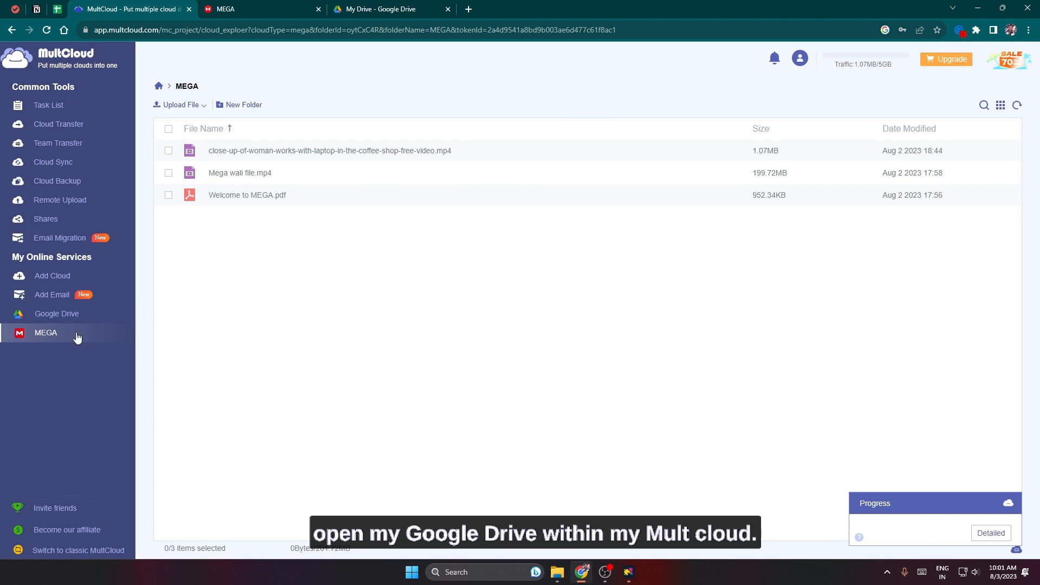
# Step: Open Google Drive in MultCloud, select the copied close-up video, and switch to Drive's site
pyautogui.click(57, 313)
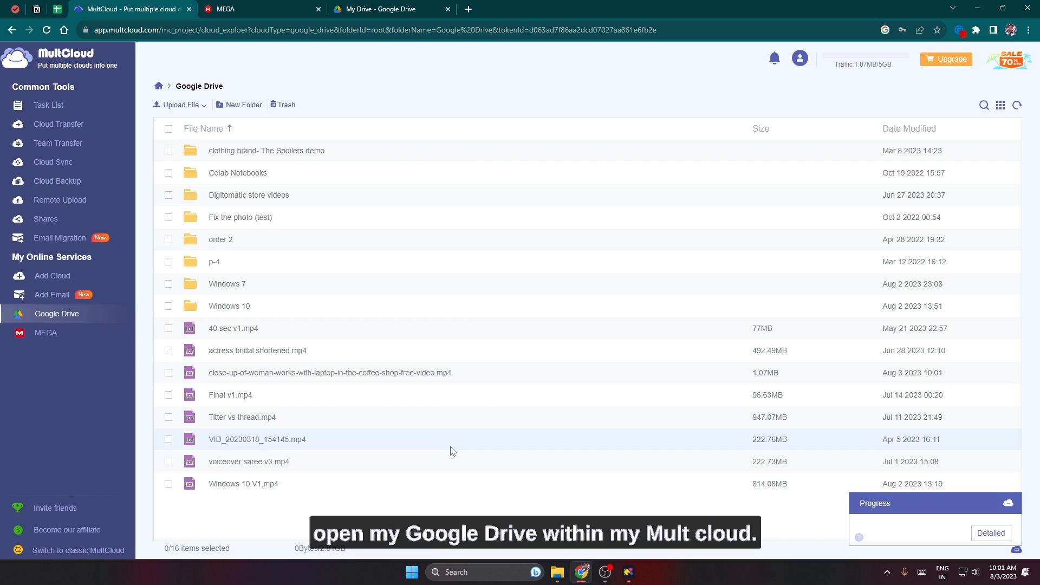
pyautogui.moveTo(281, 378)
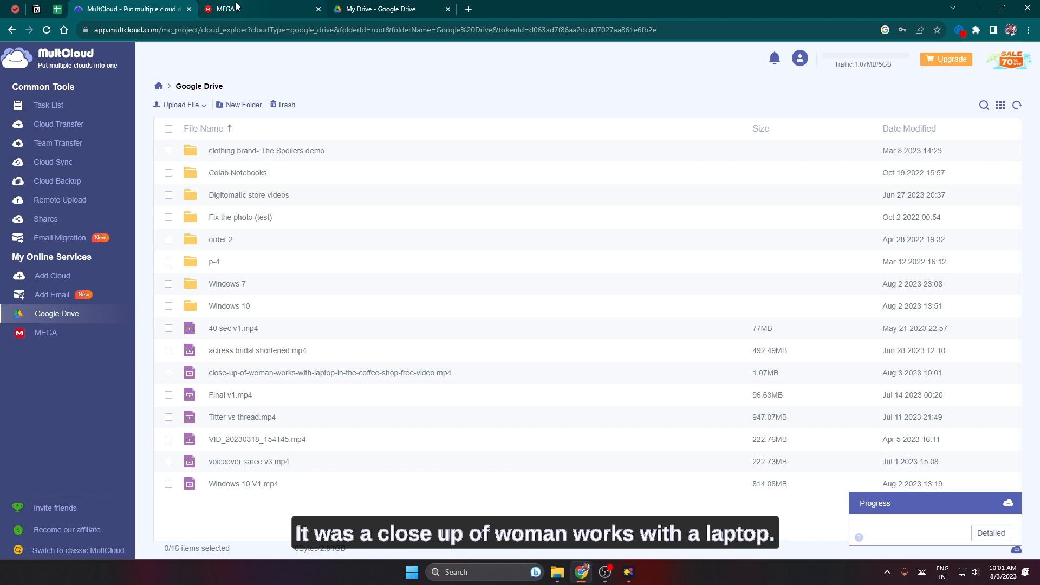
pyautogui.click(168, 373)
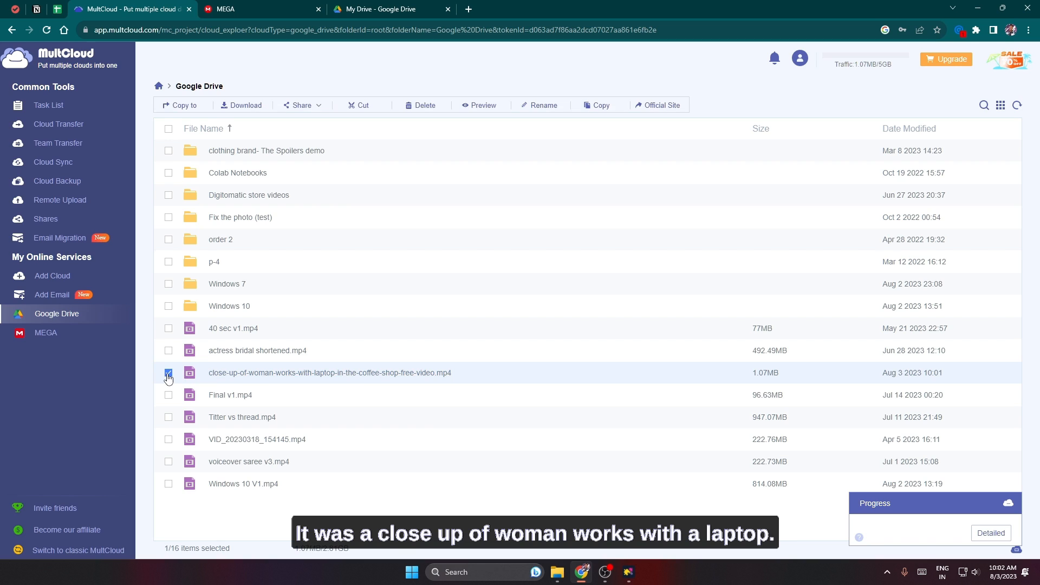
pyautogui.click(169, 372)
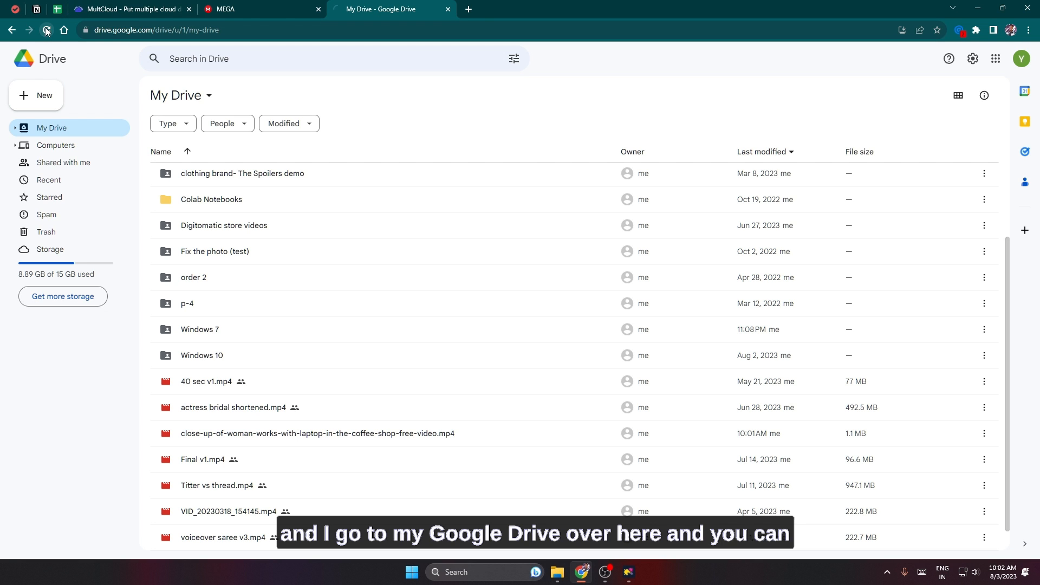
# Step: Find the copied 1.1 MB close-up video in My Drive, then return to MultCloud
pyautogui.scroll(-3)
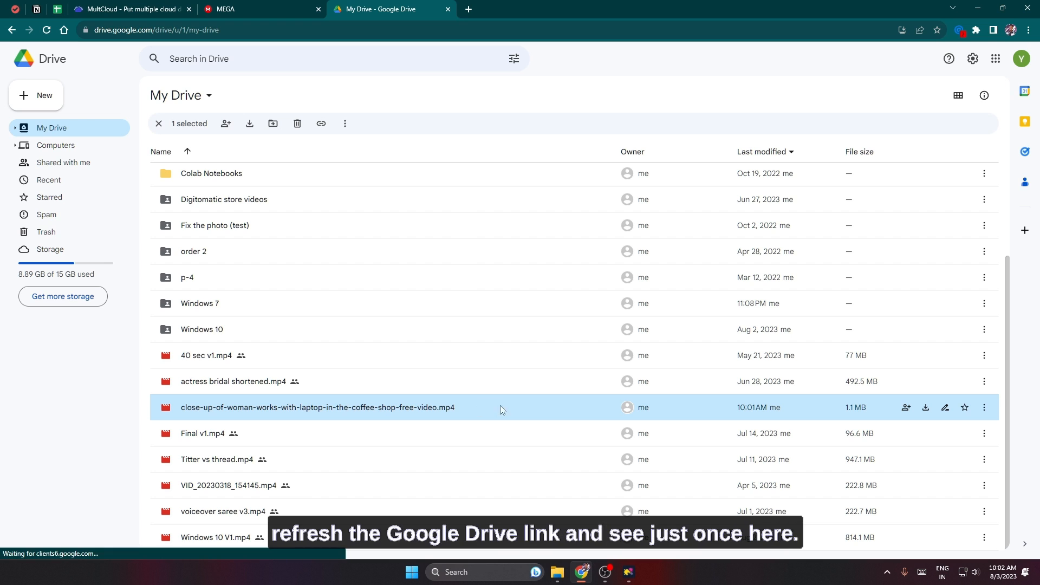
pyautogui.moveTo(526, 412)
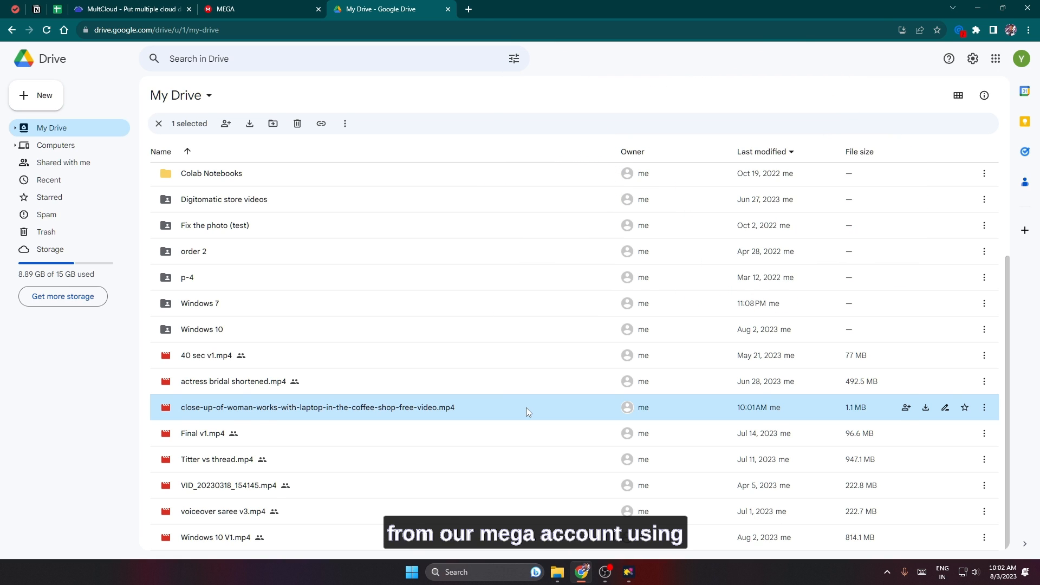
pyautogui.click(130, 9)
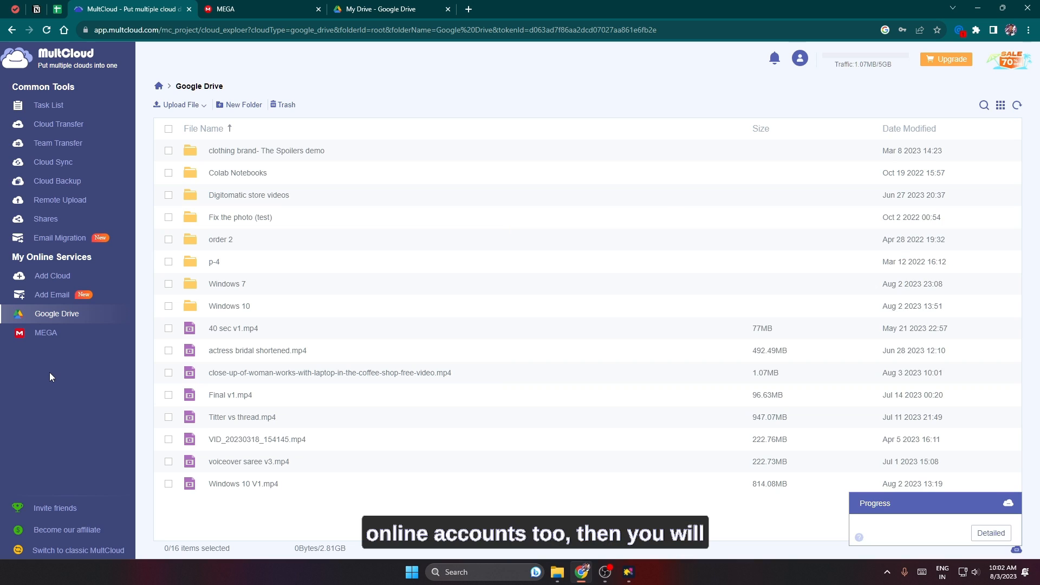
# Step: Choose iCloud Photos from Add Cloud and dismiss its two-factor authentication tips
pyautogui.click(52, 276)
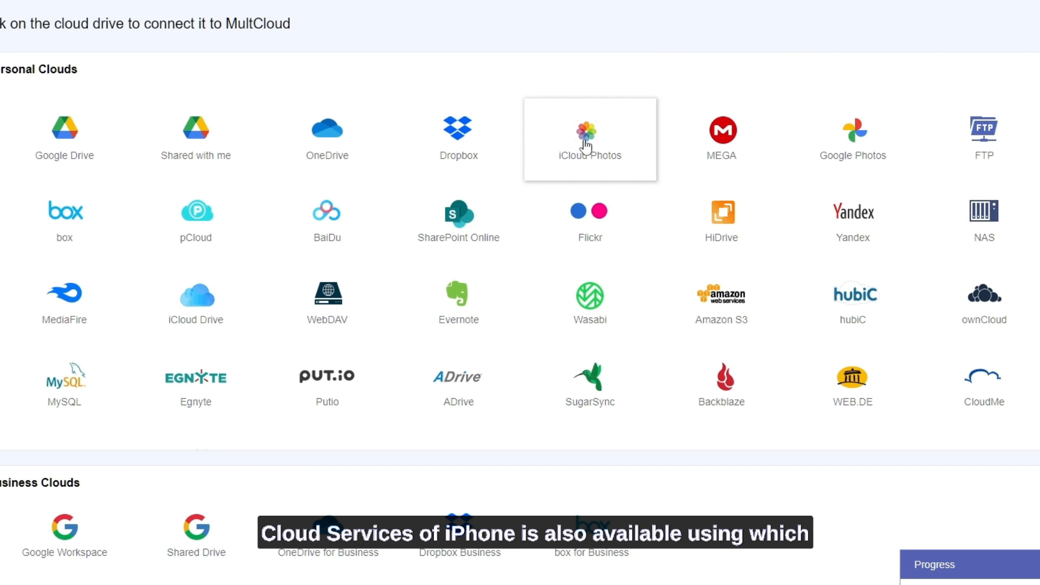
pyautogui.click(590, 139)
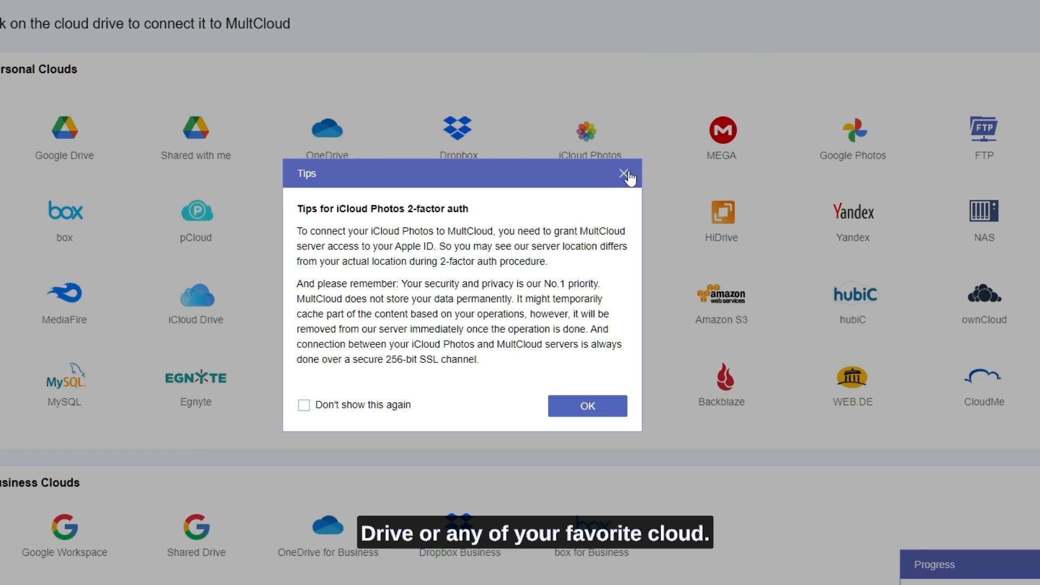
pyautogui.click(586, 405)
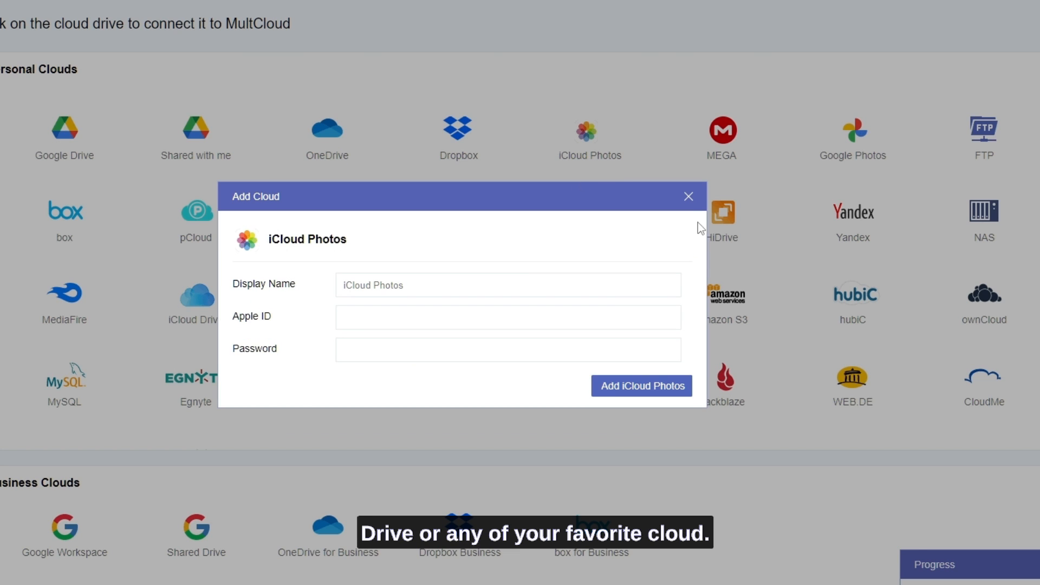